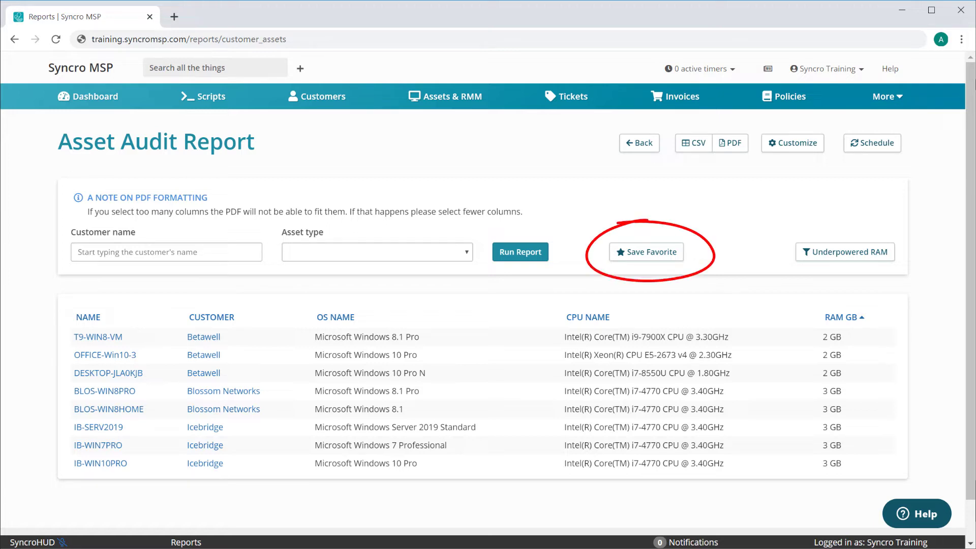
Step: Save the RAM-sorted Asset Audit report as the favorite 'Assets With Underpowered RAM'
{"action": "left_click", "coordinate": [646, 252]}
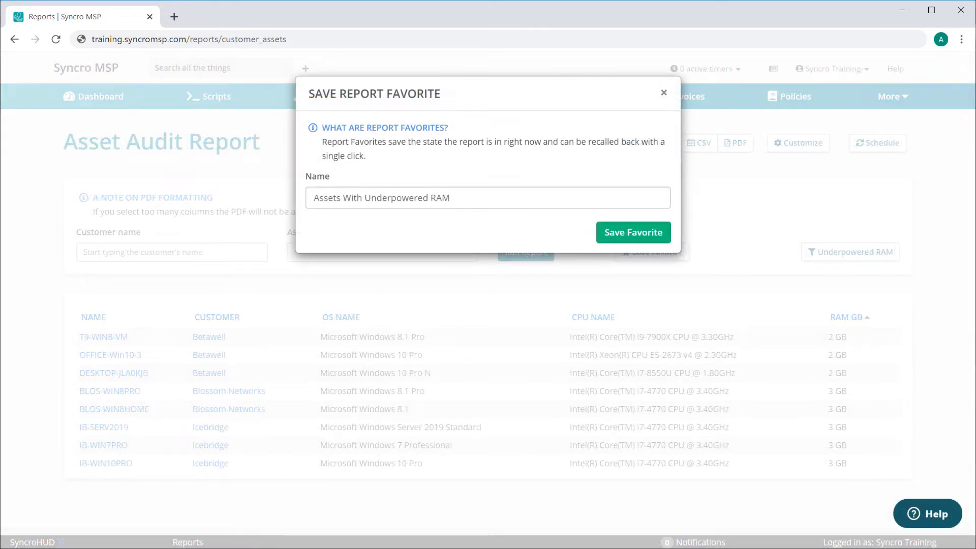
{"action": "left_click", "coordinate": [633, 232]}
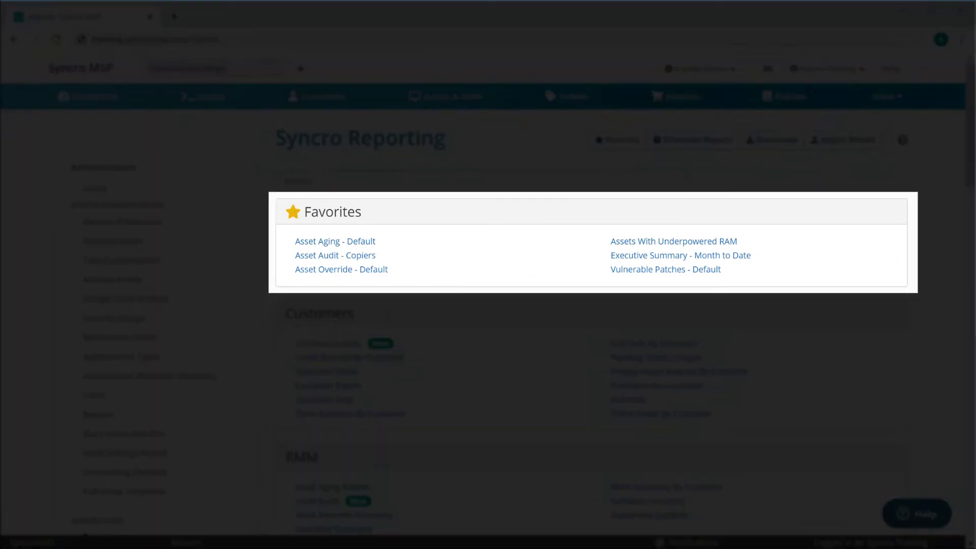
{"action": "mouse_move", "coordinate": [673, 241]}
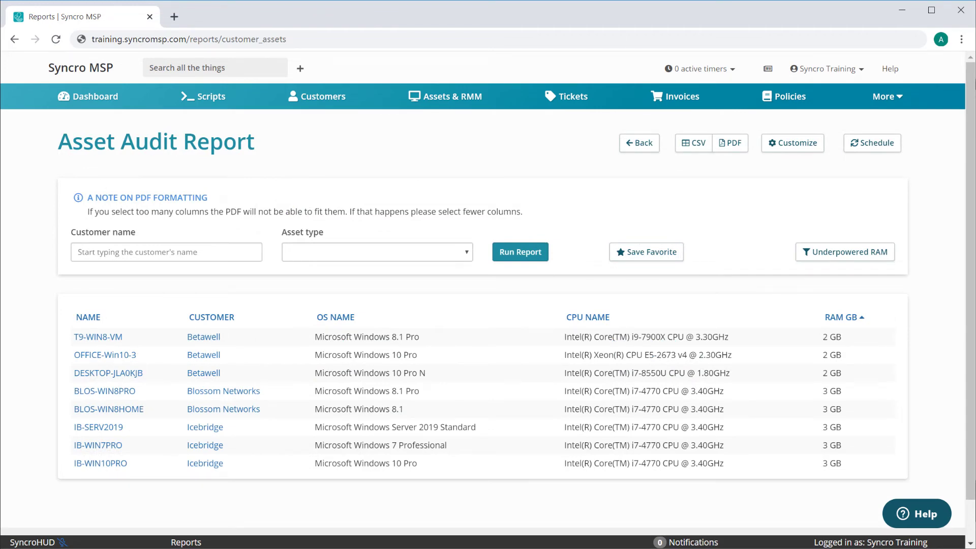
Step: Go to the reporting overview and reach the Report Favorites management page listing all saved favorites
{"action": "left_click", "coordinate": [638, 142]}
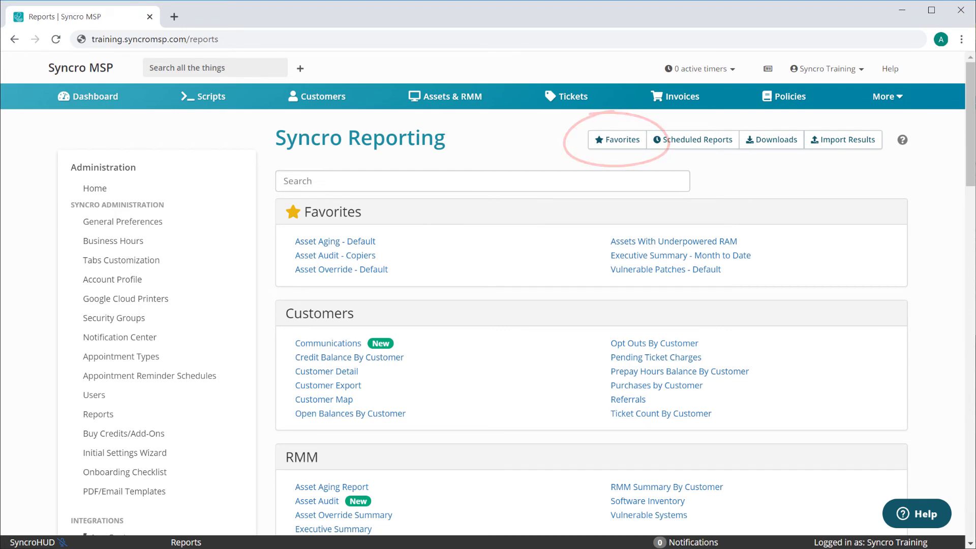
{"action": "left_click", "coordinate": [616, 139]}
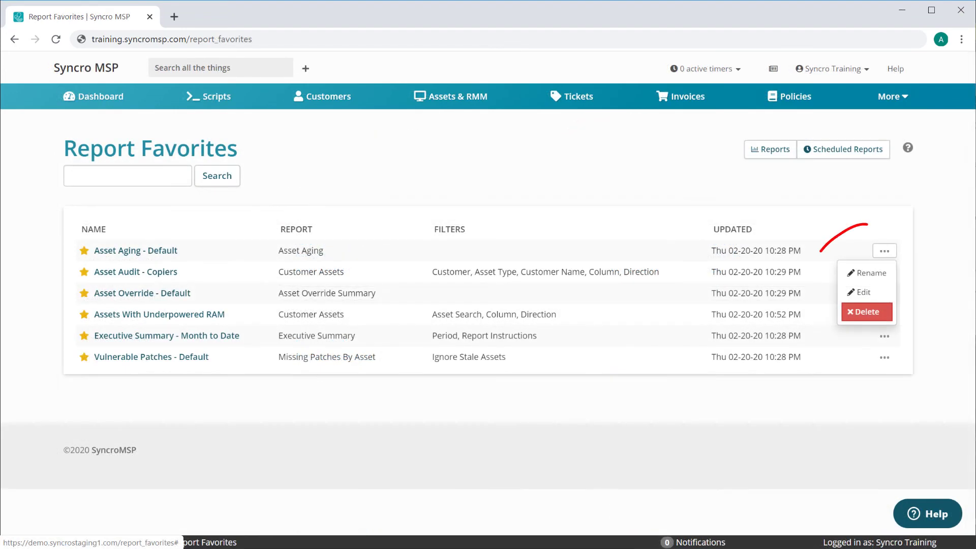